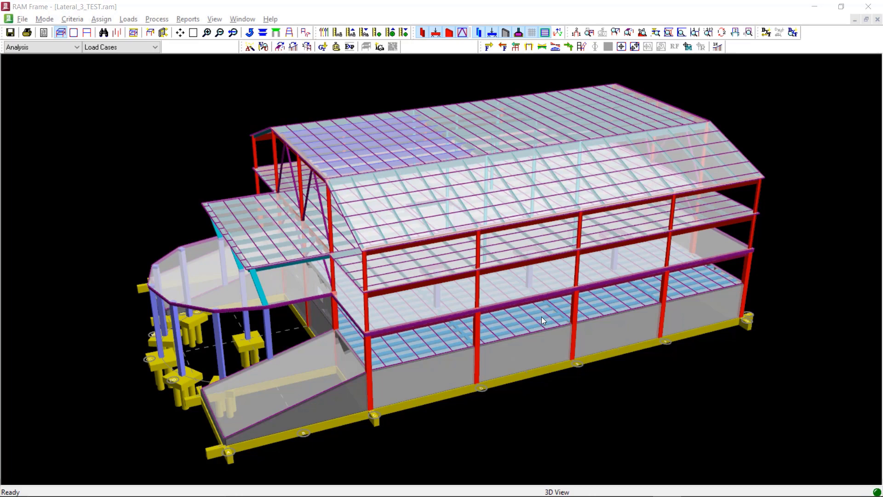
- Bring up the Loads menu for the Lateral_3_TEST model
left_click(129, 19)
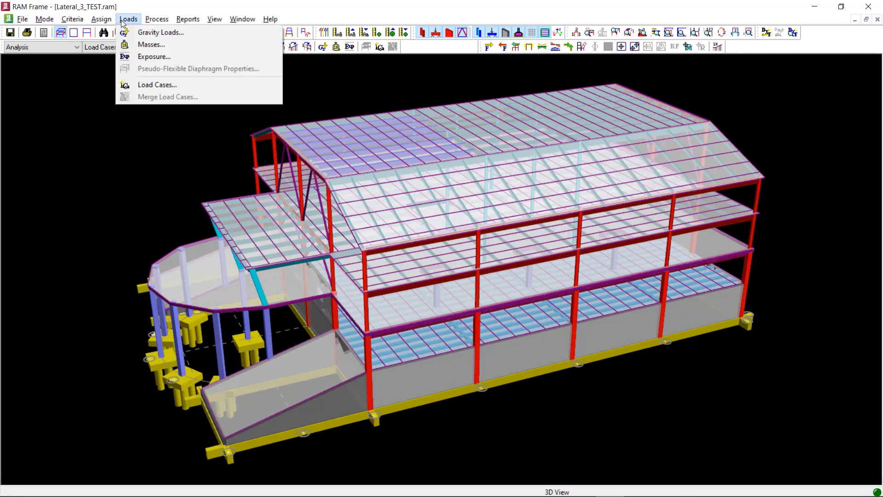
mouse_move(150, 44)
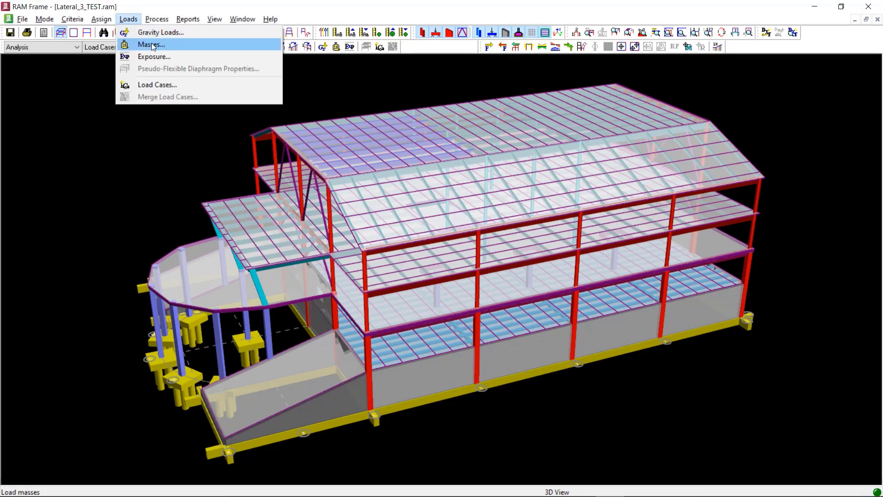
- Open Diaphragm Masses, try Use Specified Values, then keep Use Calculated Values
left_click(150, 44)
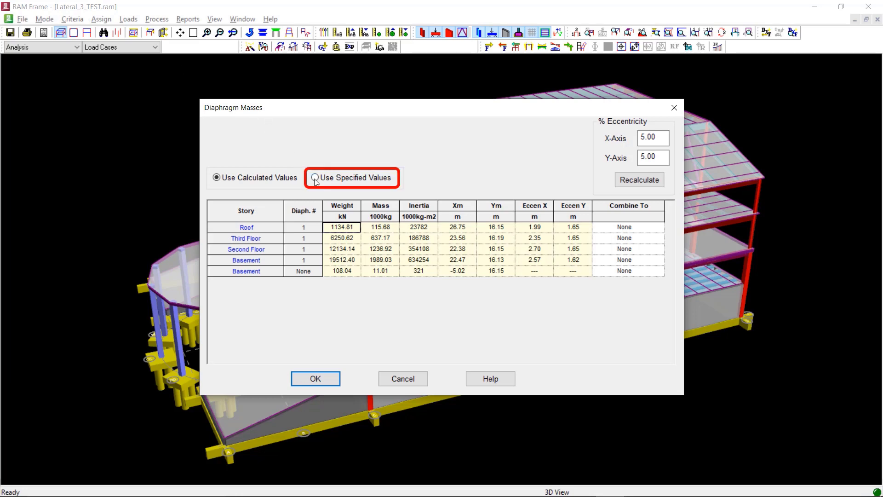
left_click(315, 178)
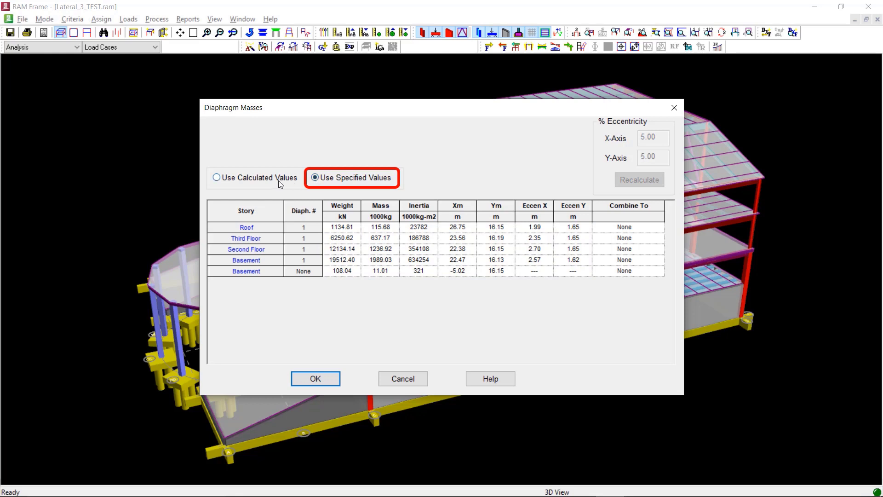
left_click(216, 178)
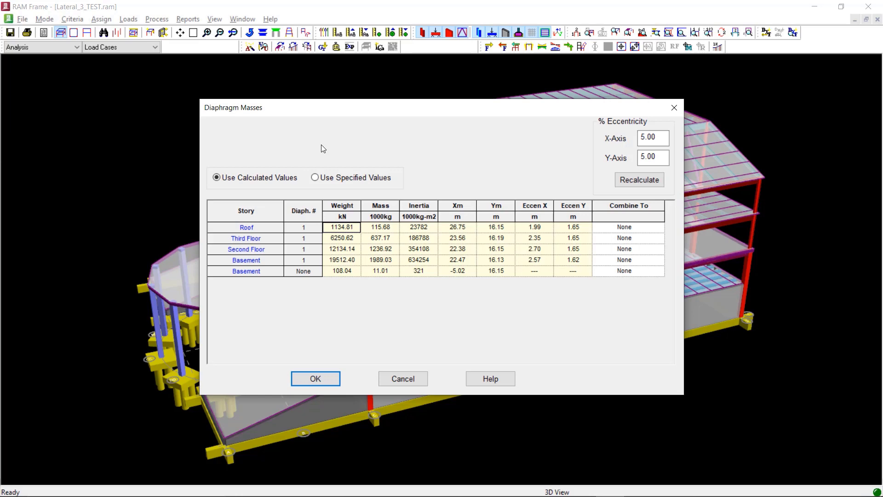
left_click(302, 271)
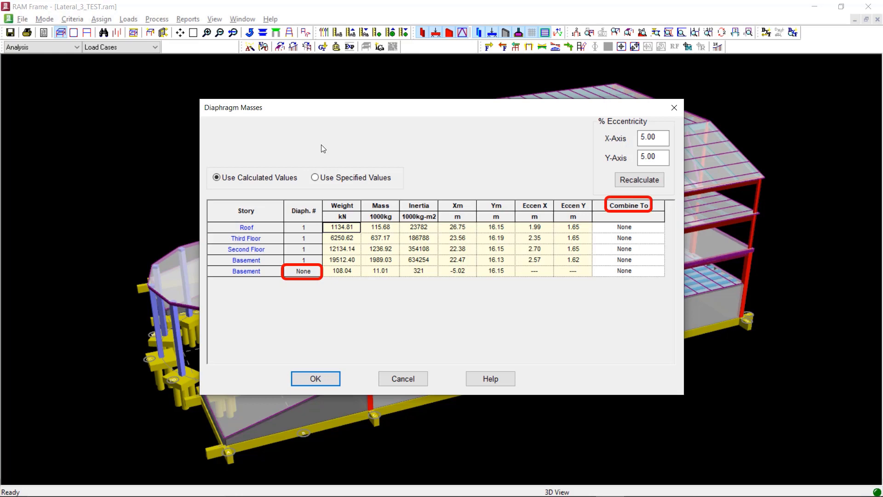
mouse_move(460, 194)
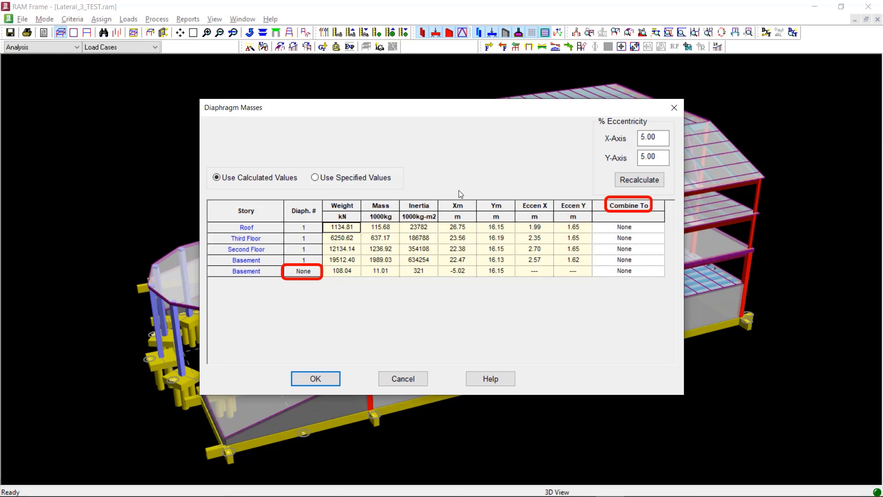
- Combine the diaphragm-less basement mass into 1 - Second Floor, leaving the Third Floor uncombined
left_click(661, 270)
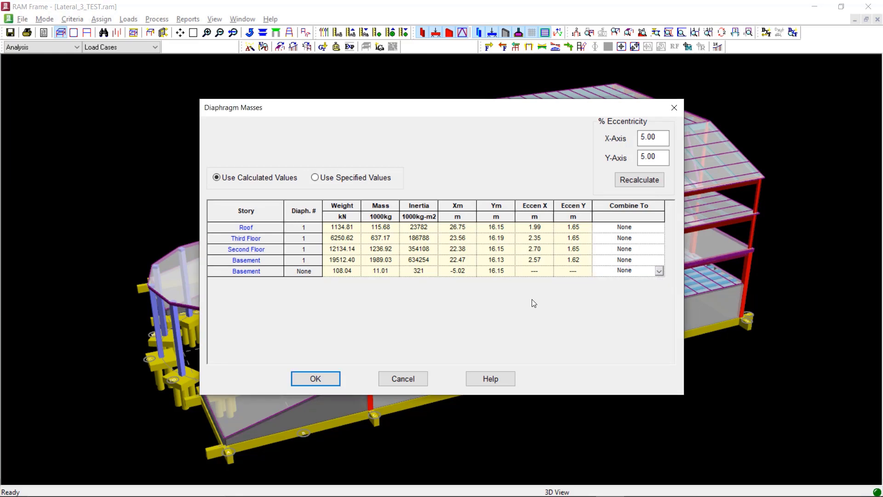
left_click(658, 248)
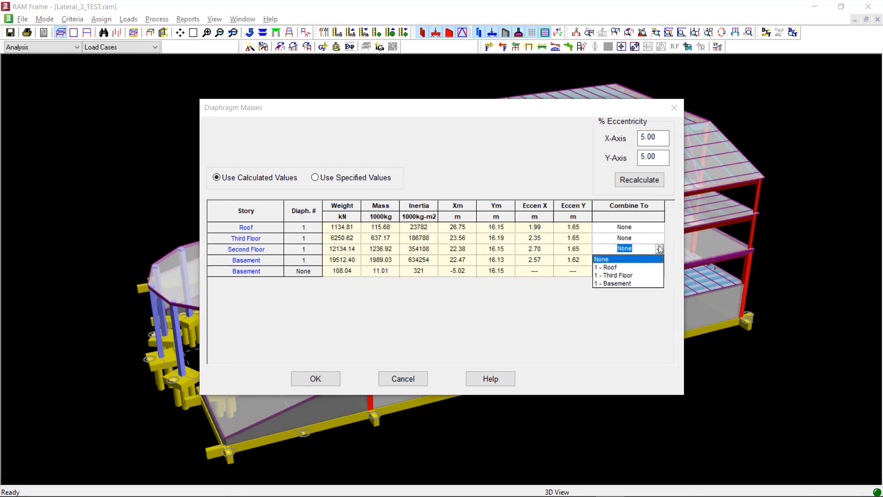
left_click(658, 237)
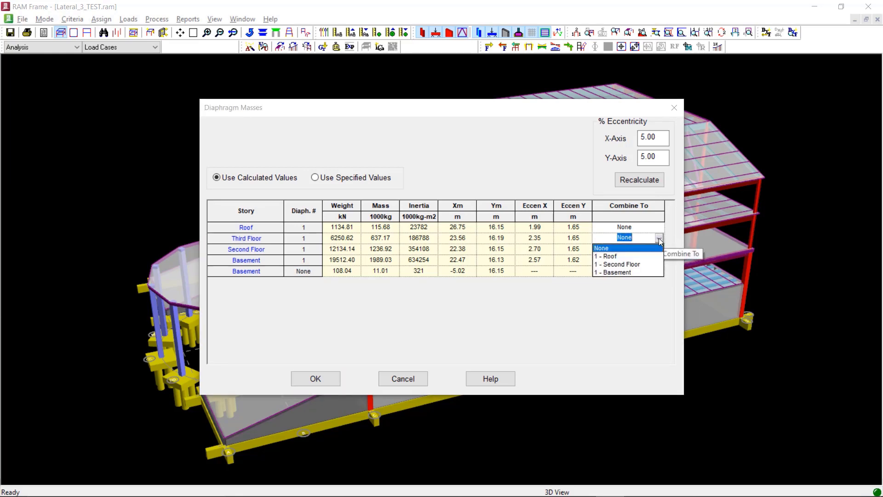
left_click(601, 247)
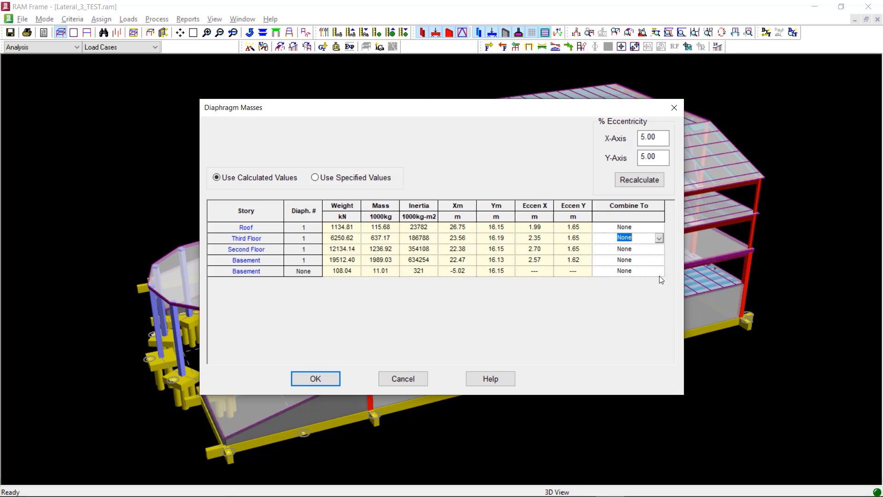
left_click(659, 271)
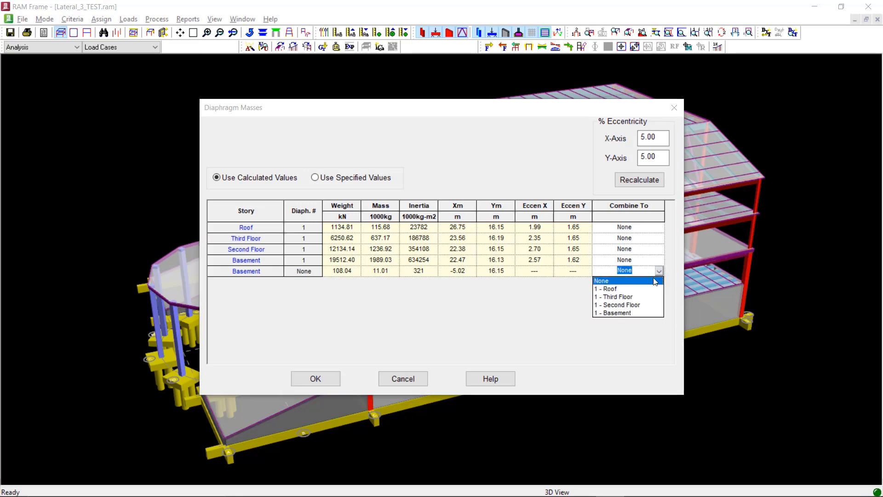
left_click(617, 304)
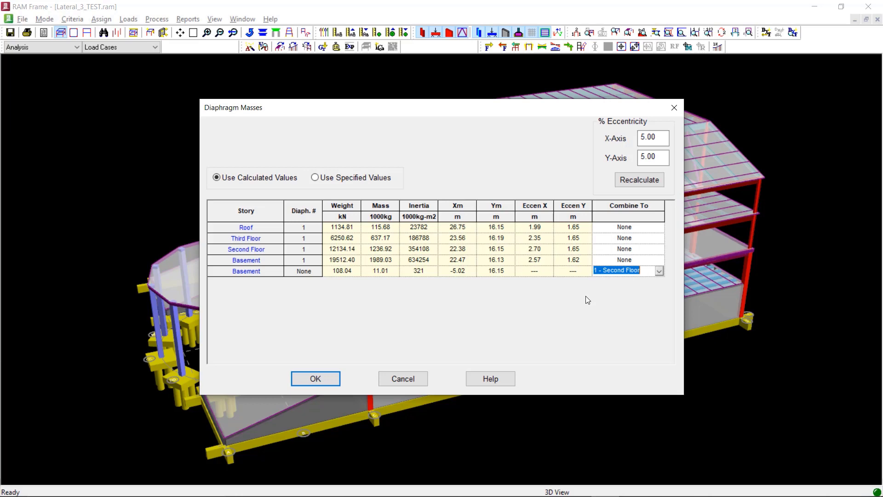
left_click(653, 137)
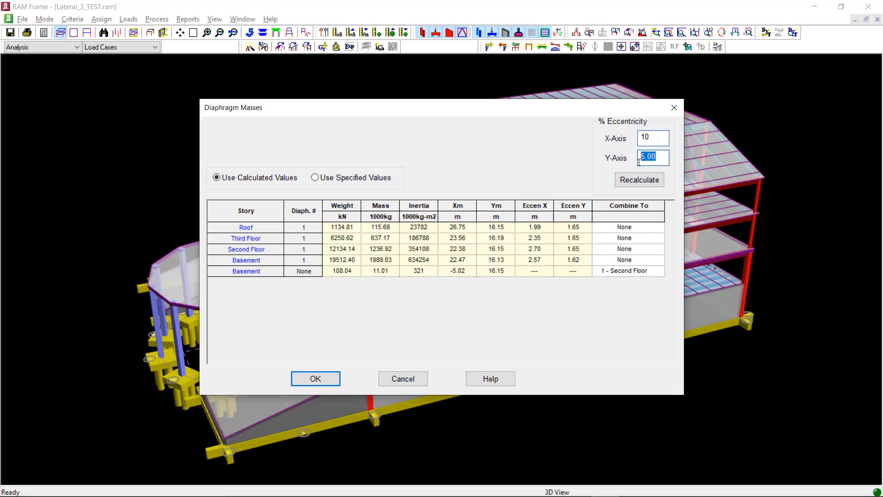
- Set Y-axis eccentricity to 10%, recalculate the offsets and accept the diaphragm masses
type("10")
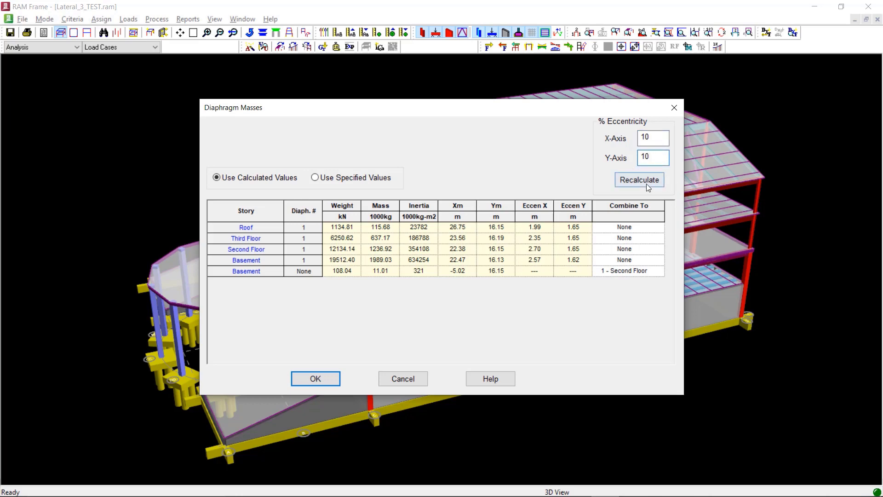
left_click(639, 179)
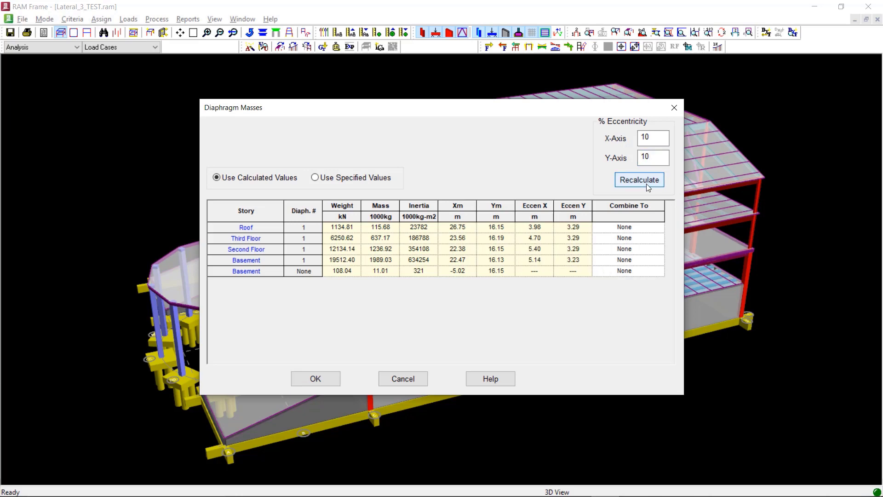
left_click(640, 180)
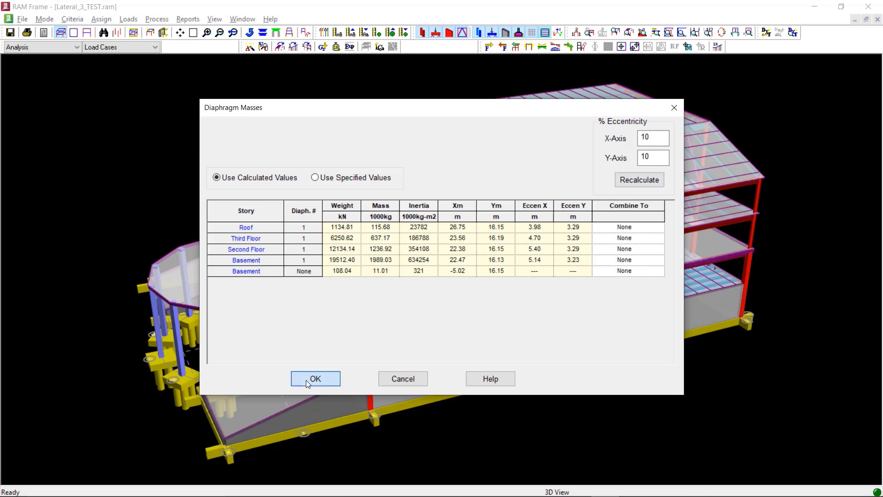
left_click(315, 378)
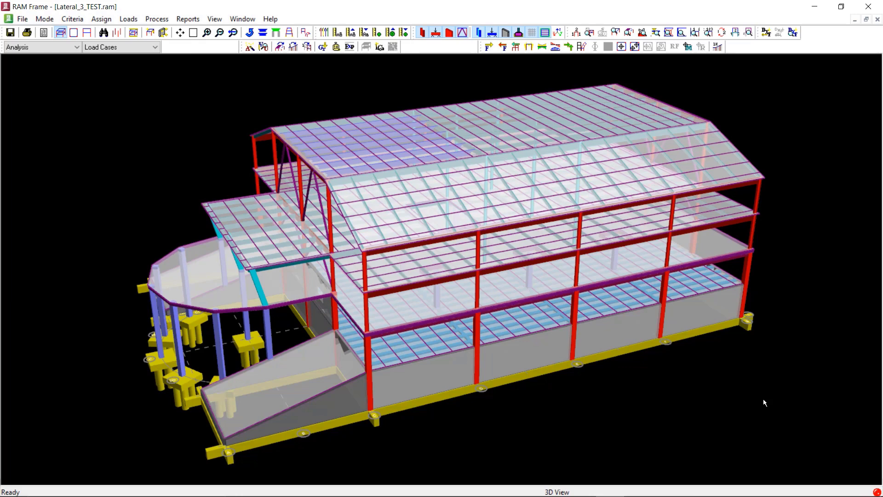
- In Load Cases, define a Seismic-type case using AS/NZS 1170.4:2007 labelled 'Seismic'
left_click(128, 18)
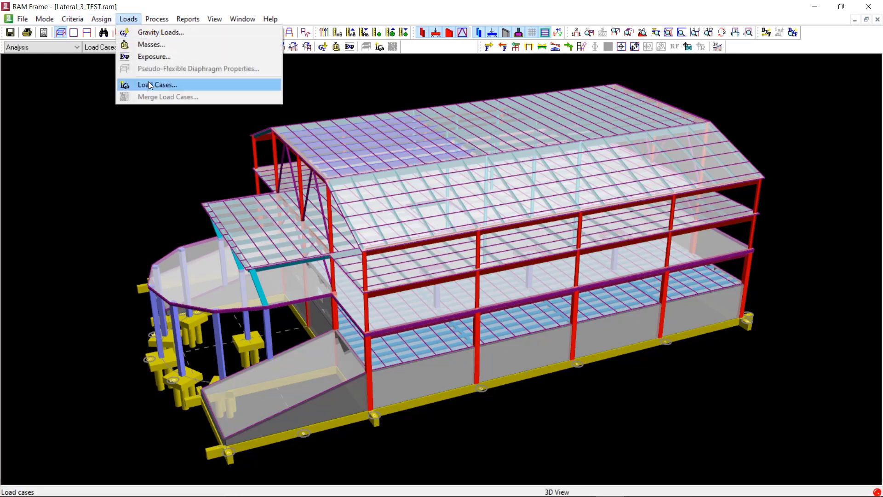
left_click(157, 85)
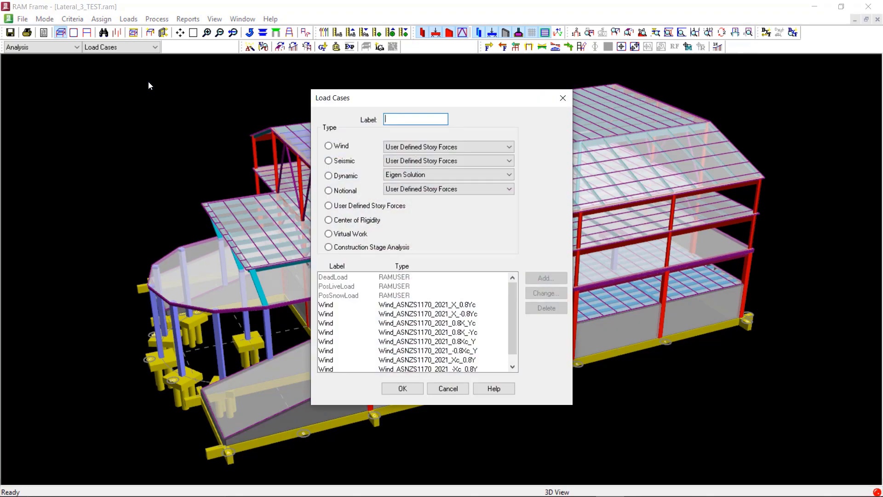
mouse_move(314, 141)
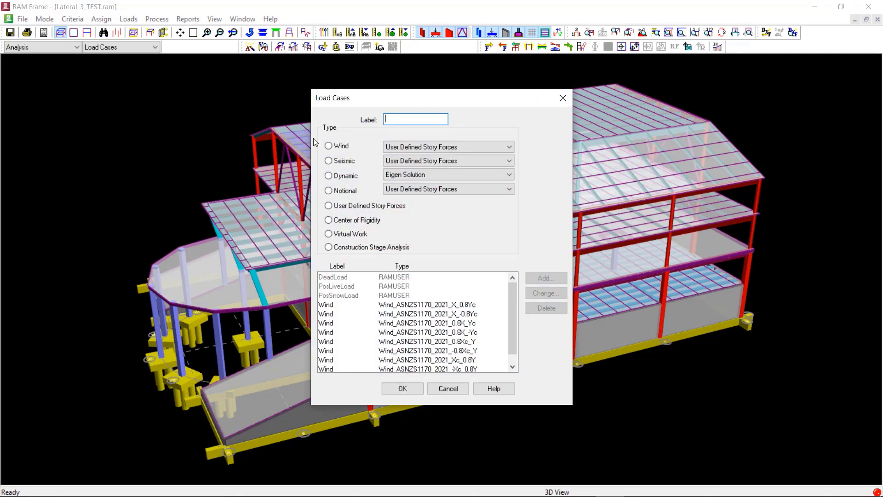
left_click(329, 160)
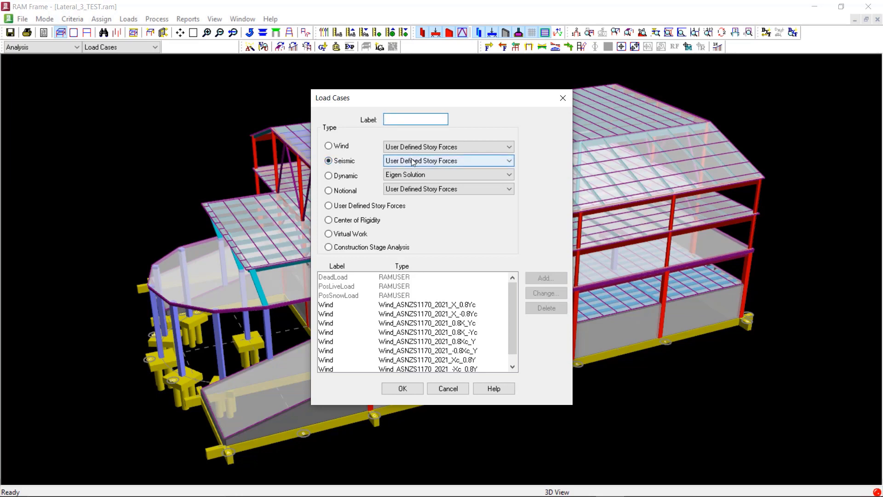
left_click(508, 160)
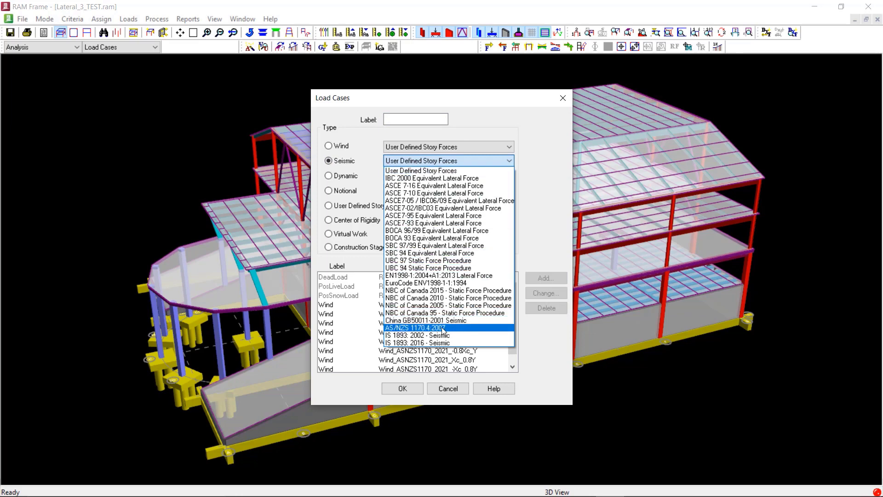
left_click(415, 327)
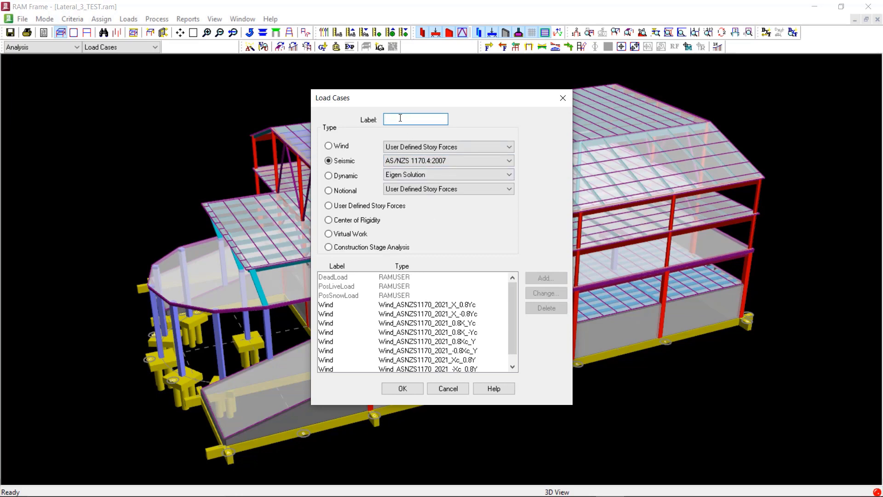
type("S")
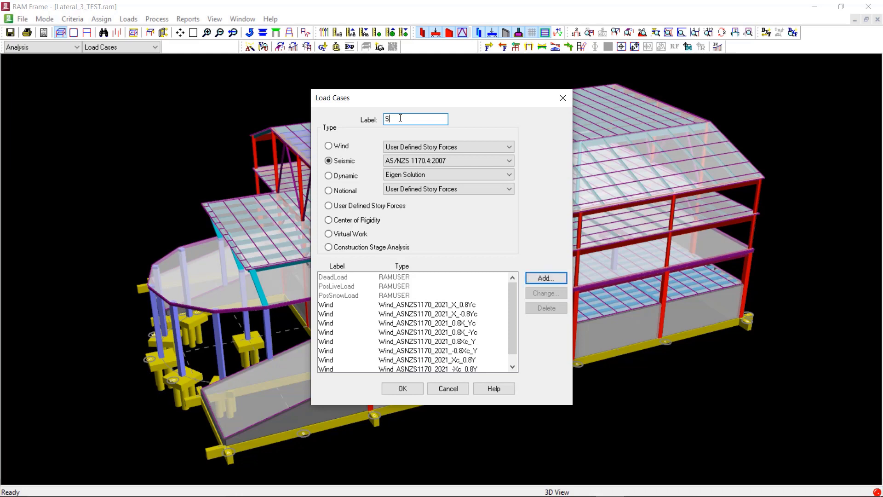
type("eismic")
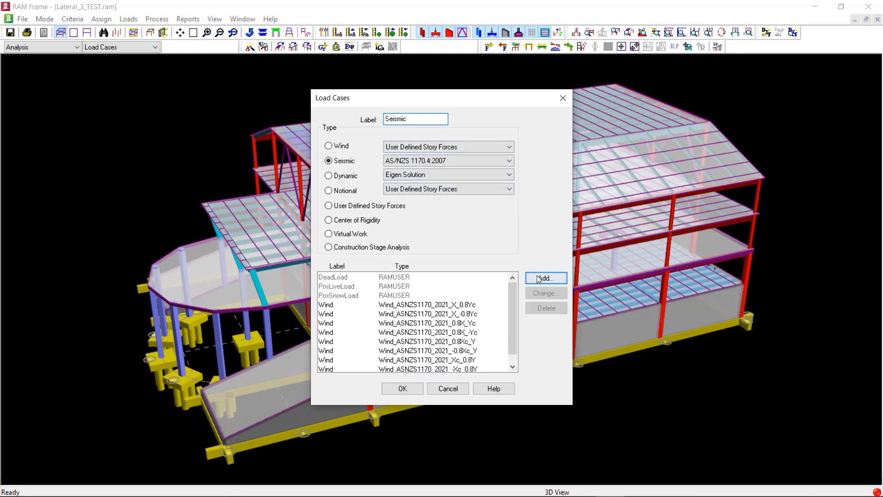
- Add the Seismic case and review Eccentricity (+ And -) and Use Calculated T in its settings
left_click(543, 277)
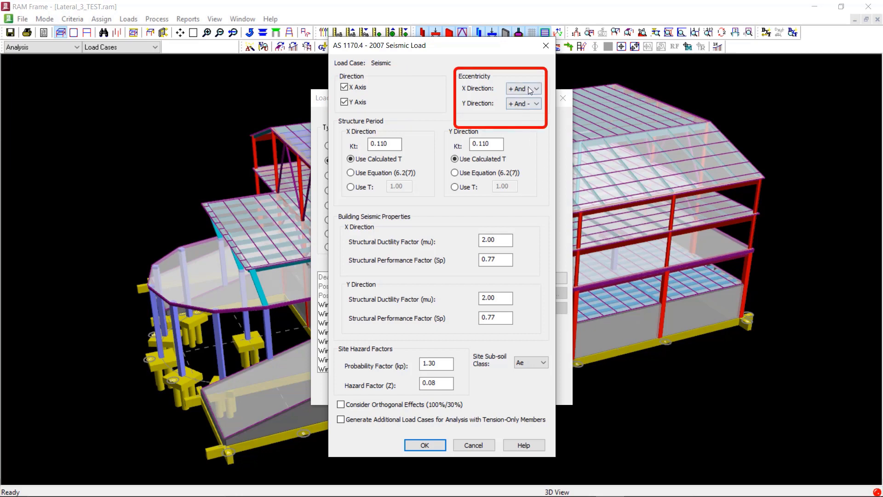
left_click(535, 89)
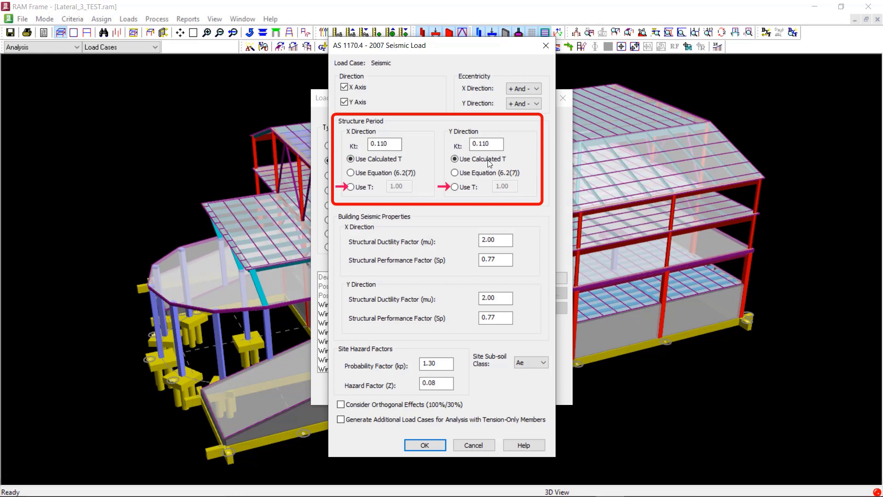
left_click(350, 187)
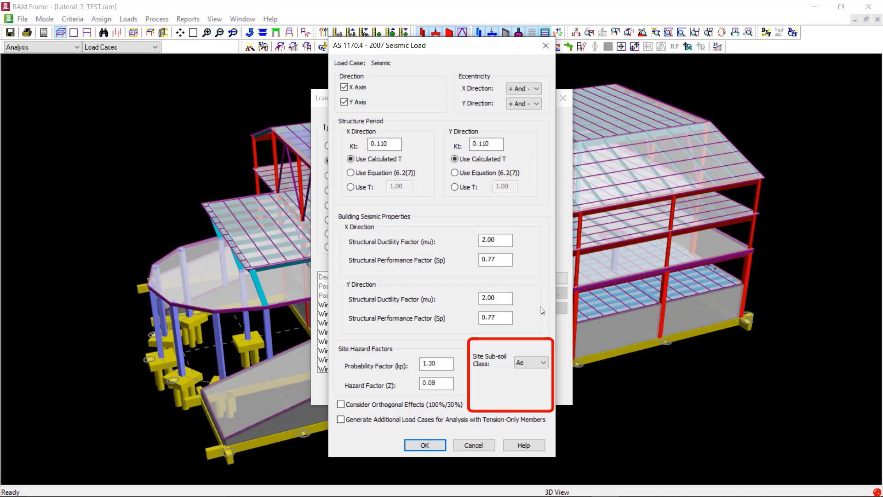
- Keep site sub-soil class Ae and enable Consider Orthogonal Effects (100%/30%)
left_click(541, 362)
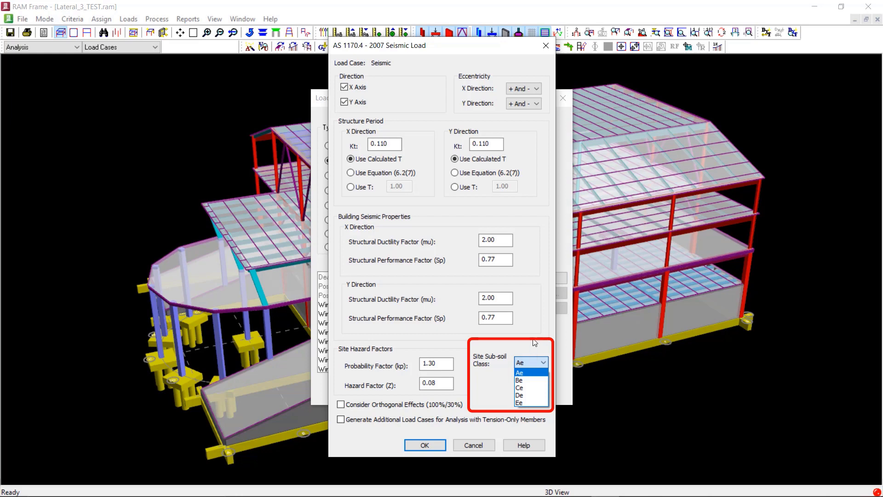
left_click(542, 362)
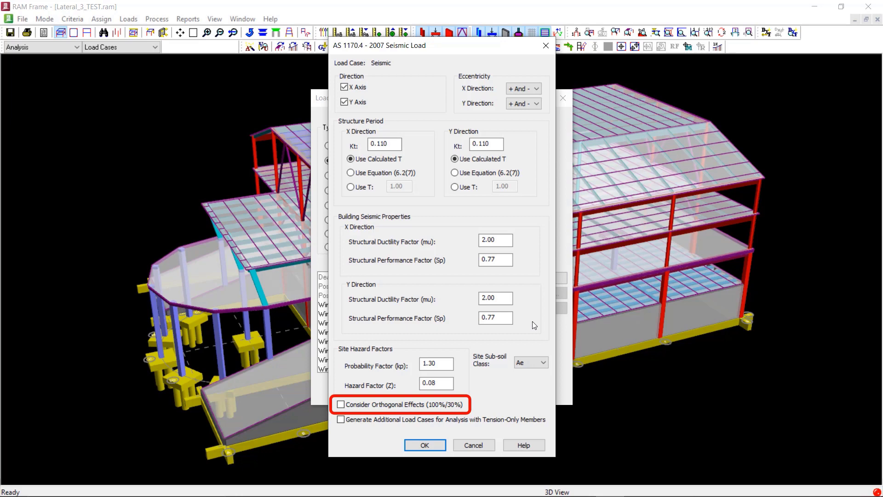
mouse_move(520, 331)
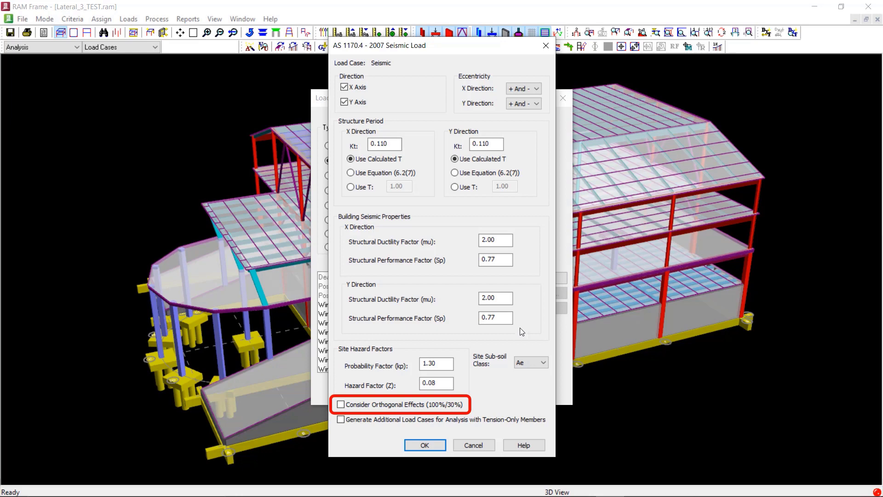
left_click(341, 405)
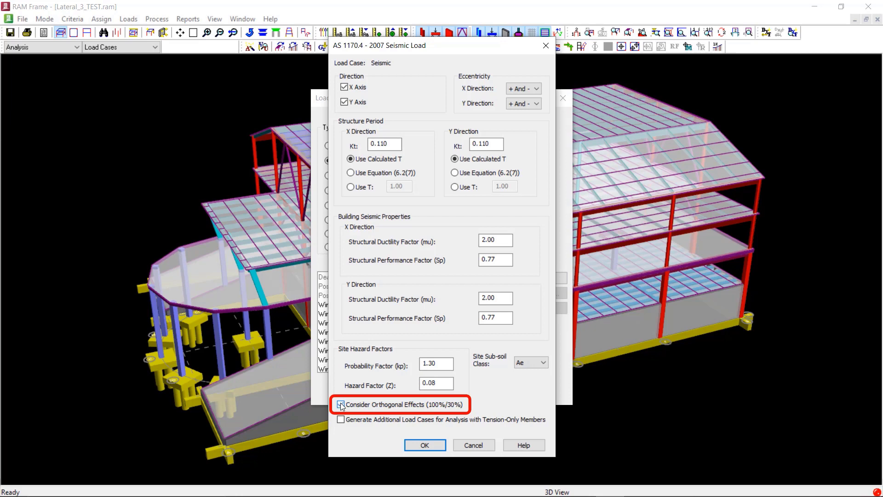
left_click(340, 405)
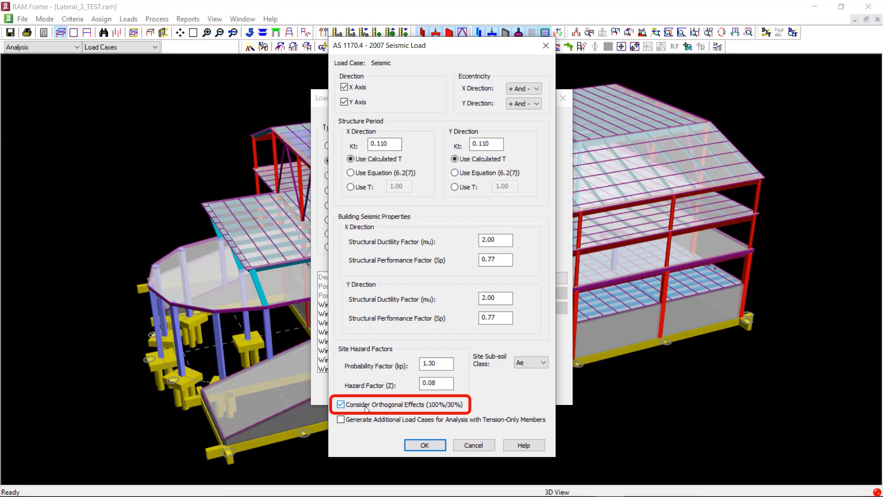
left_click(340, 405)
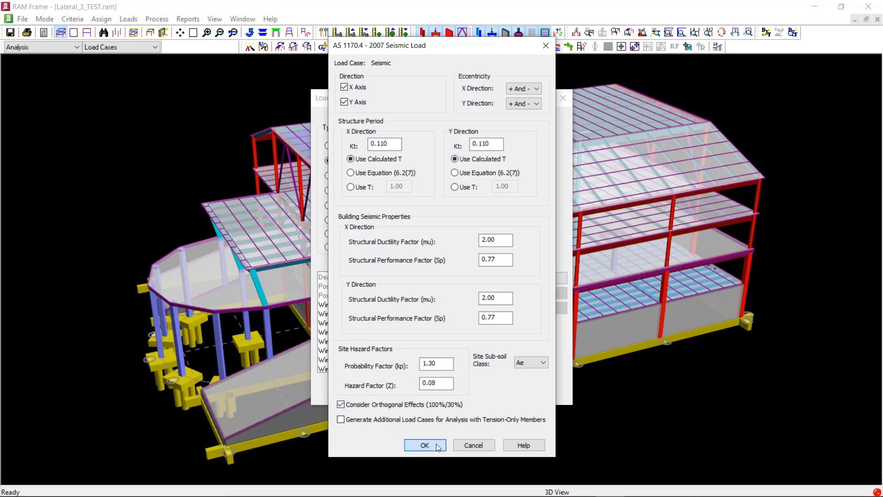
- Accept the seismic settings to generate the EQ_ASNZS1170 cases and close Load Cases
left_click(425, 445)
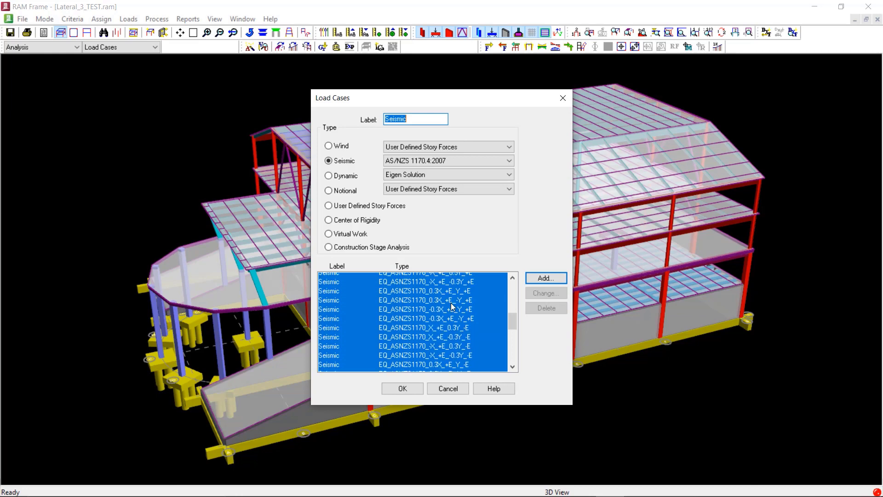
scroll("down", 3)
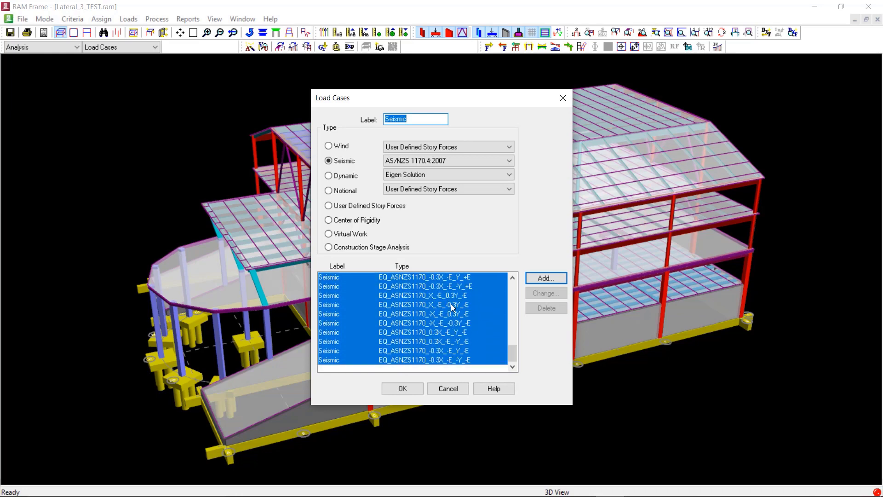
left_click(402, 388)
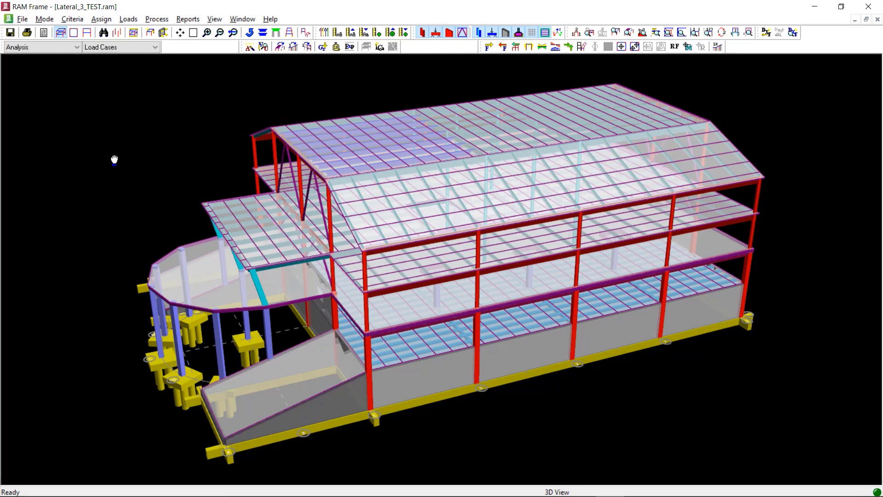
- Run Process > Analyze for all load cases and dismiss the Building Analysis Complete message
left_click(156, 19)
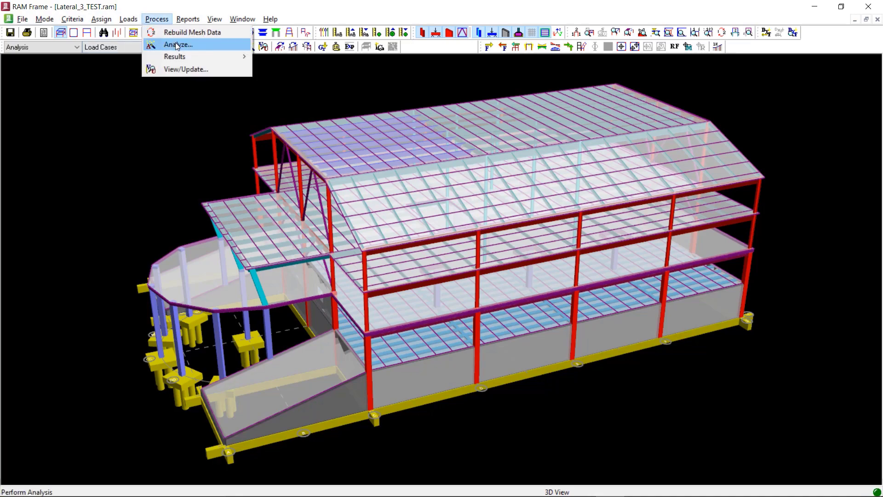
left_click(176, 45)
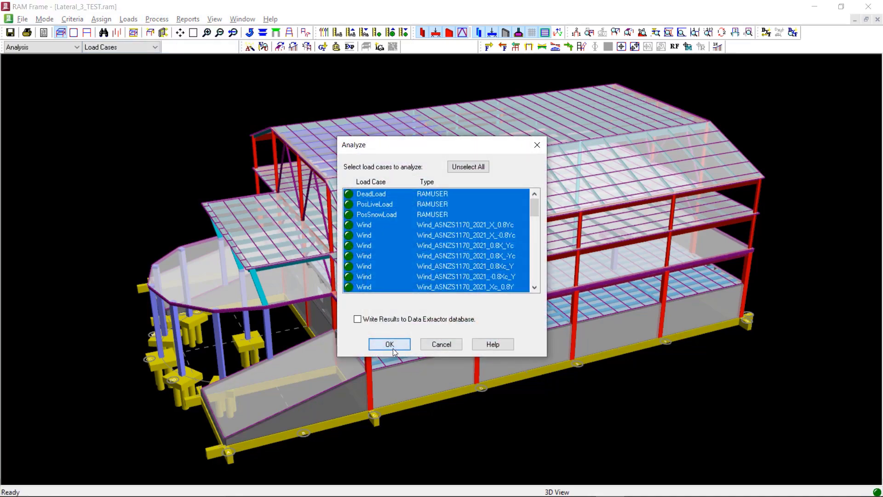
left_click(389, 344)
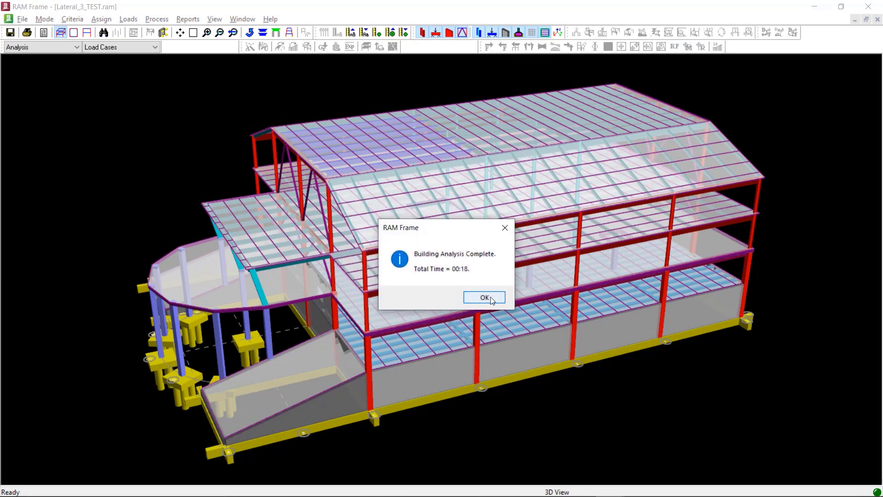
left_click(484, 297)
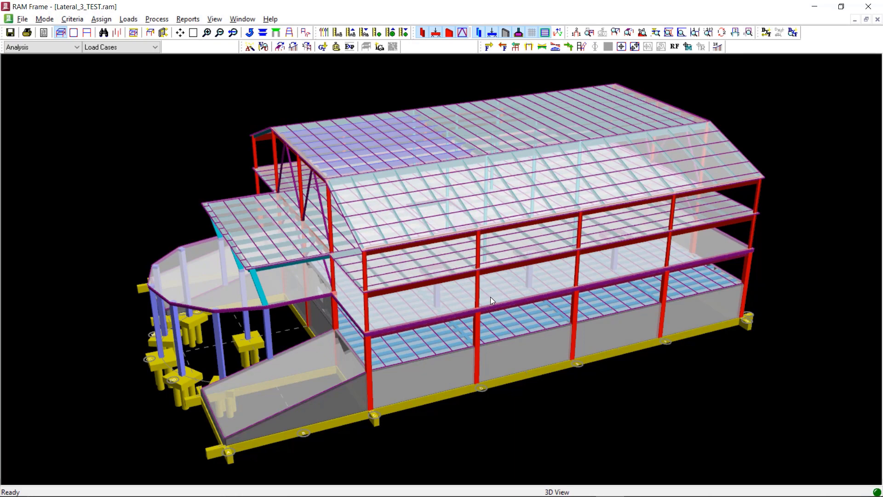
mouse_move(152, 128)
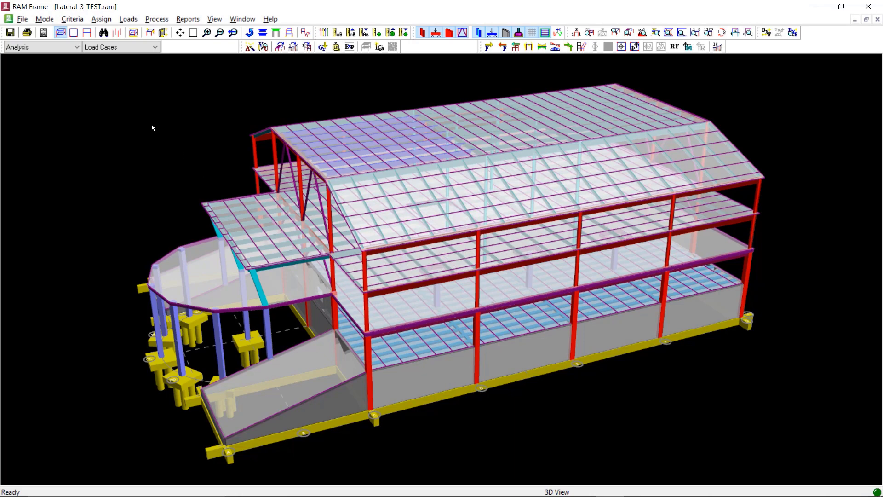
- Display the Loads and Applied Forces report for the Seismic load case
left_click(188, 18)
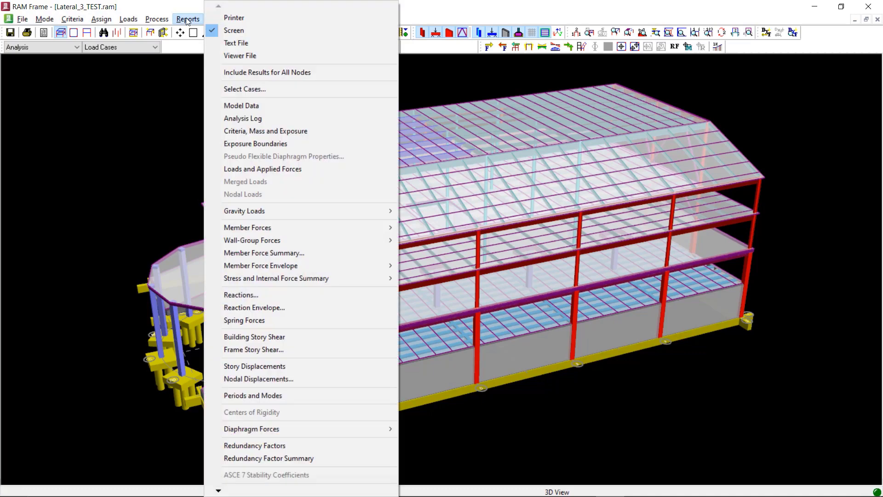
mouse_move(262, 170)
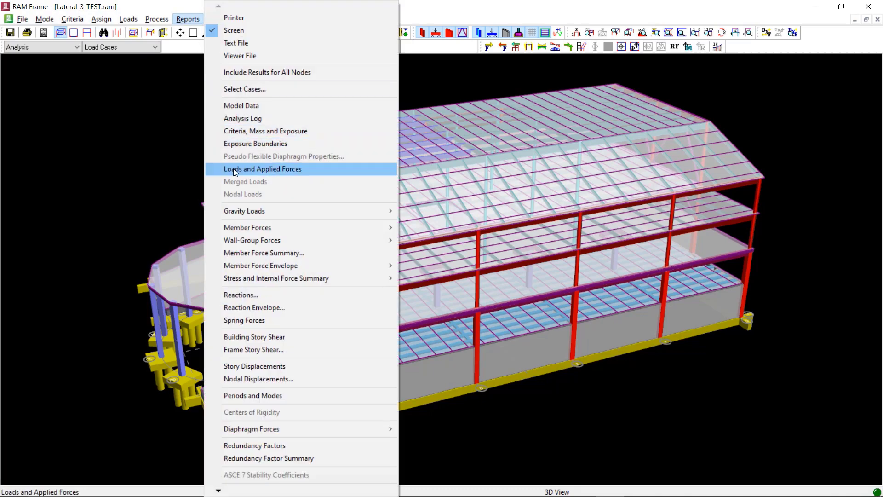
key("Escape")
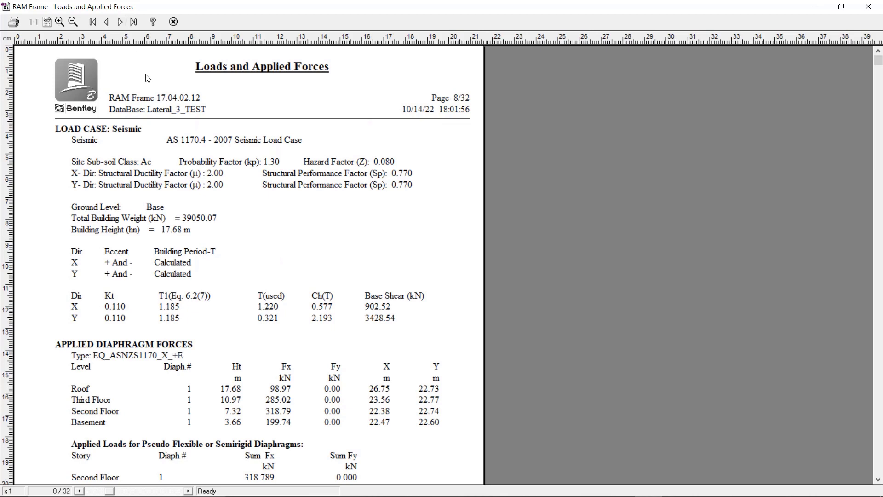
mouse_move(252, 219)
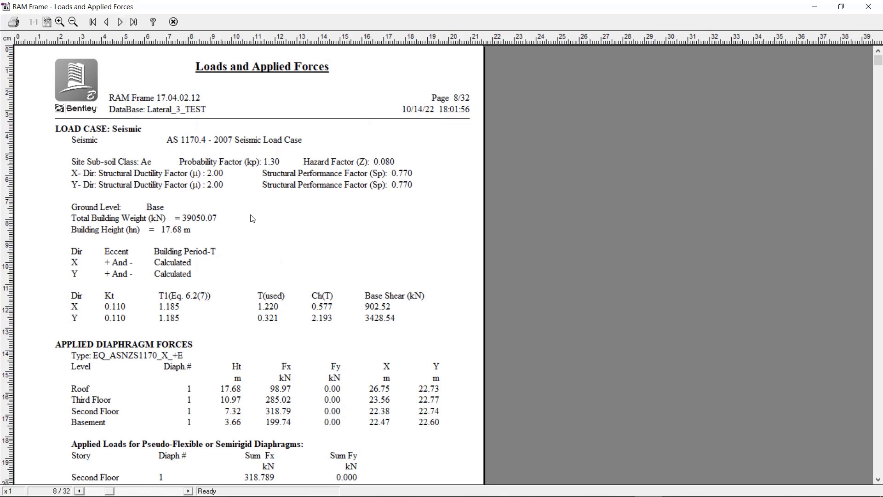
mouse_move(251, 221)
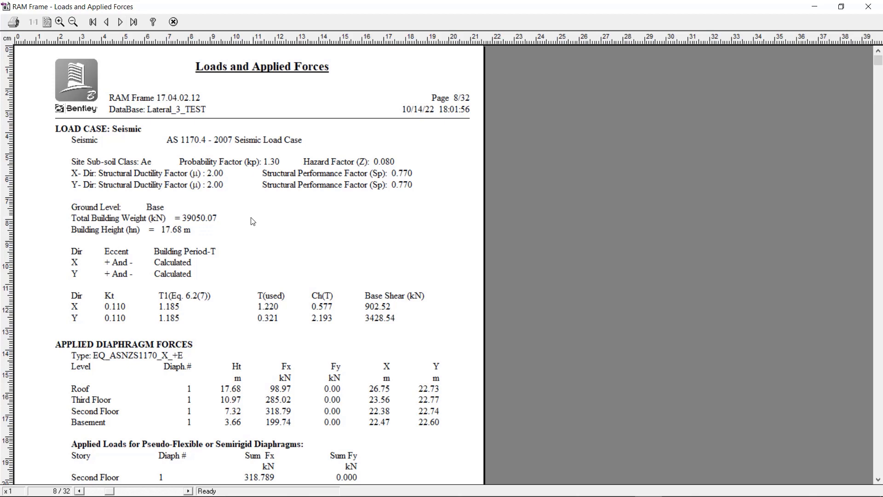